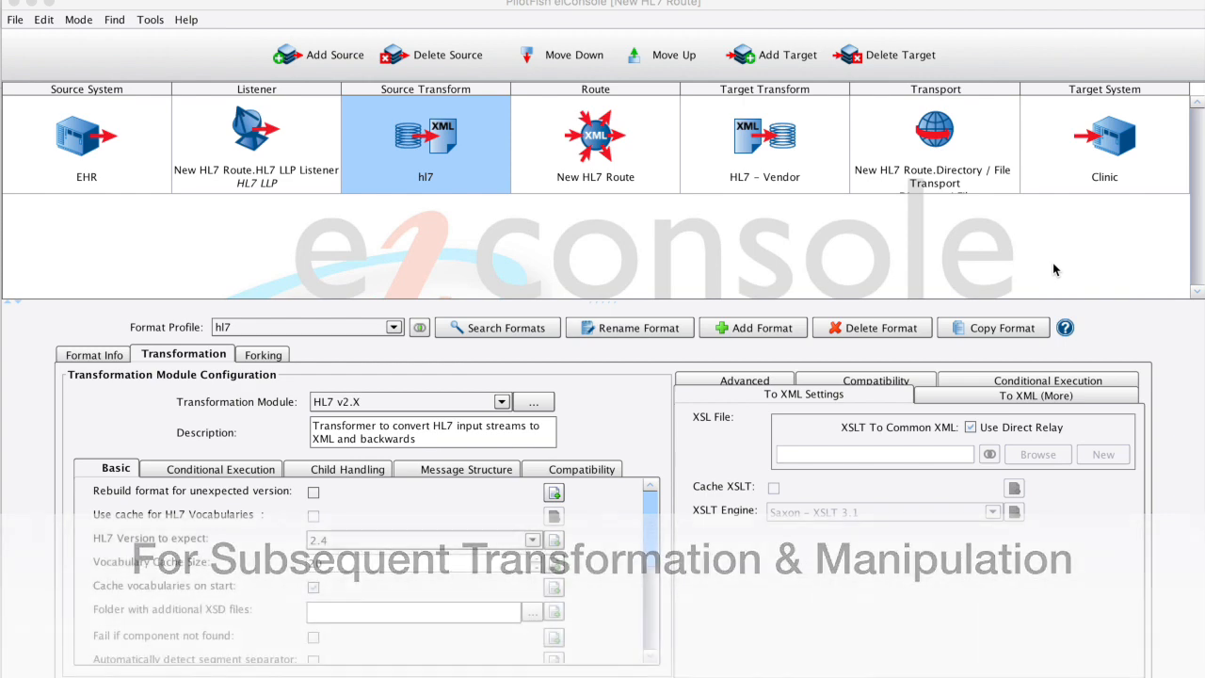
Clear the module, then choose HL7 v2.X as the transformation module
{"action": "left_click", "coordinate": [500, 401]}
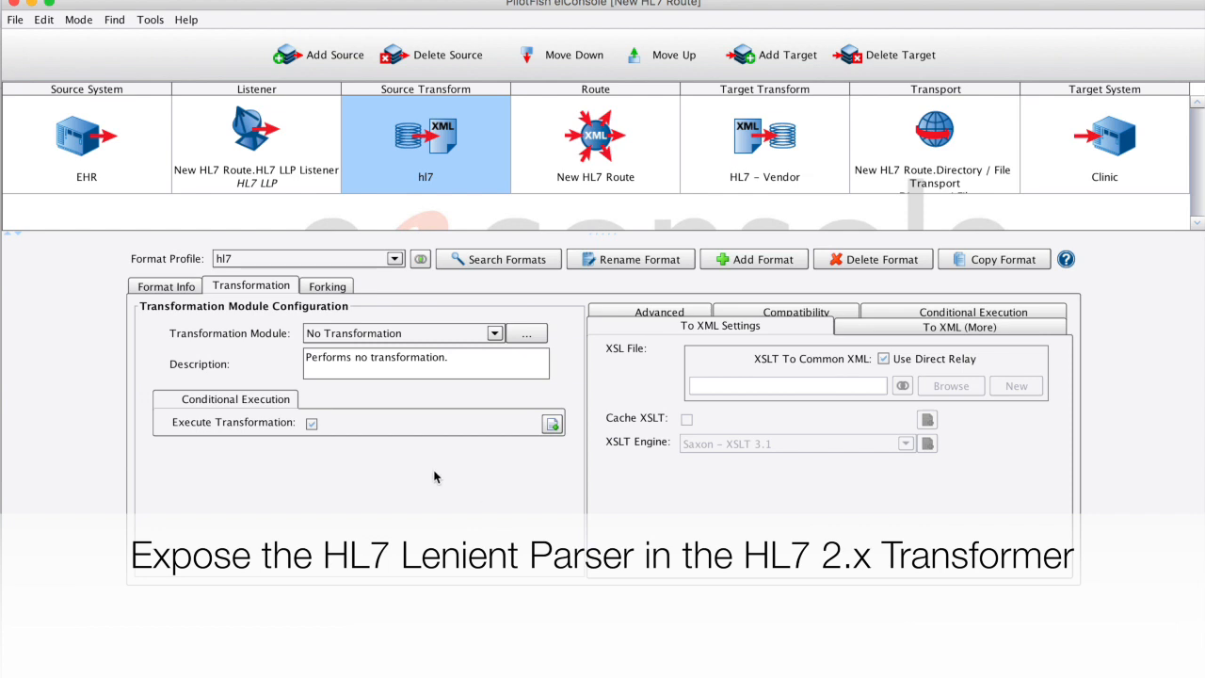
{"action": "left_click", "coordinate": [493, 332]}
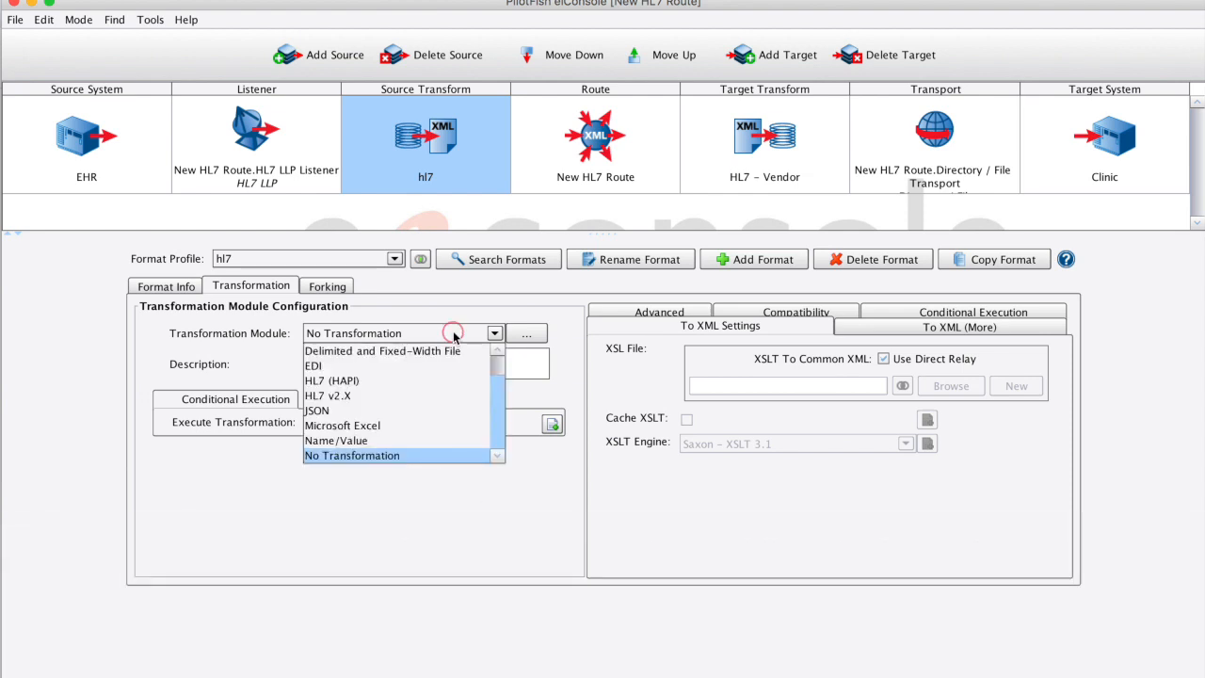
{"action": "left_click", "coordinate": [327, 395]}
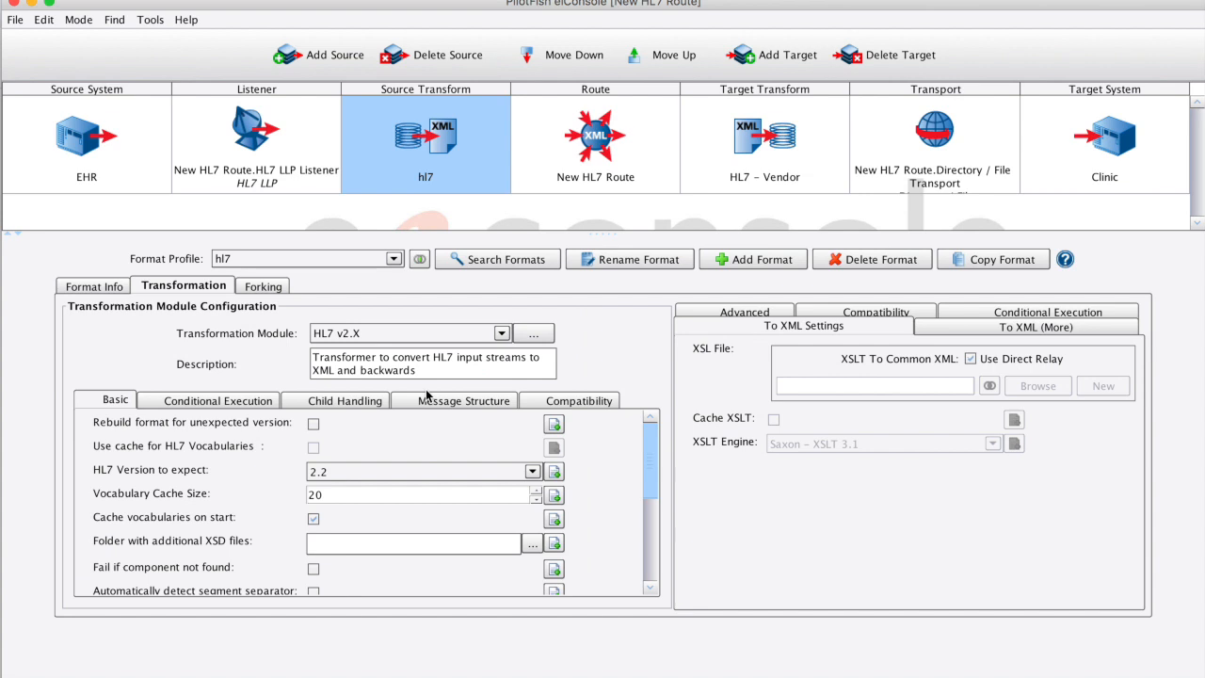
{"action": "mouse_move", "coordinate": [408, 301]}
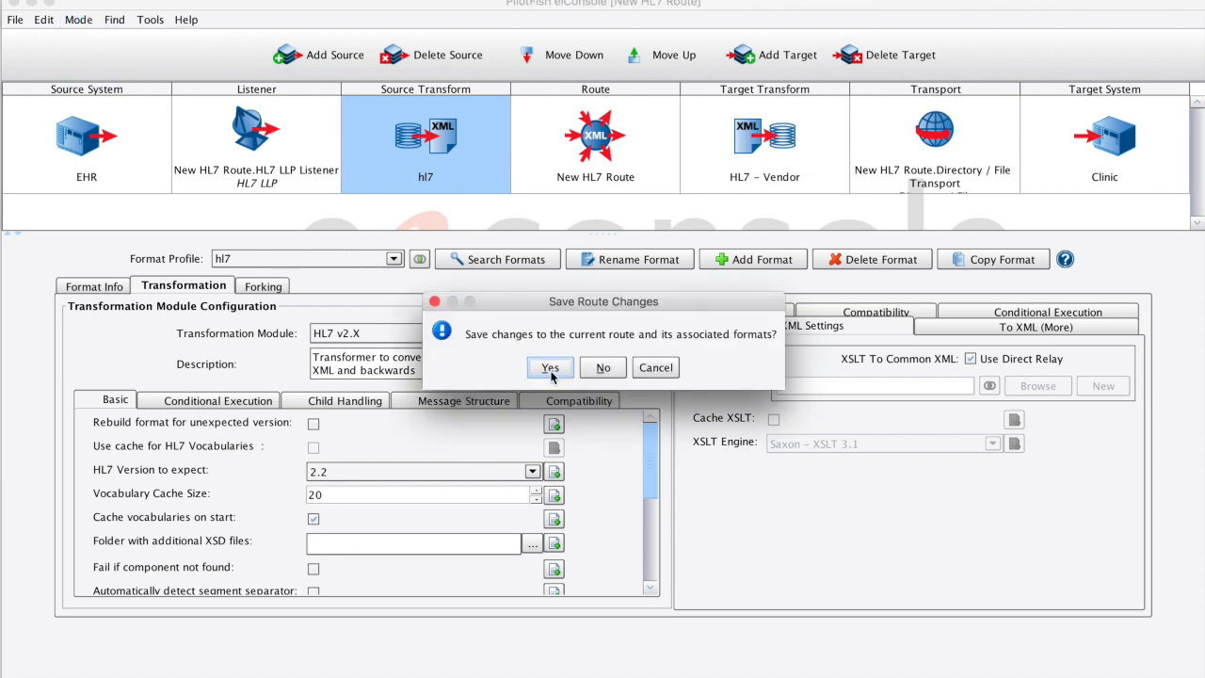
Confirm the save and load 'Custom Segment ORU-LabResults (1).hl7' as file-based test input
{"action": "left_click", "coordinate": [549, 367]}
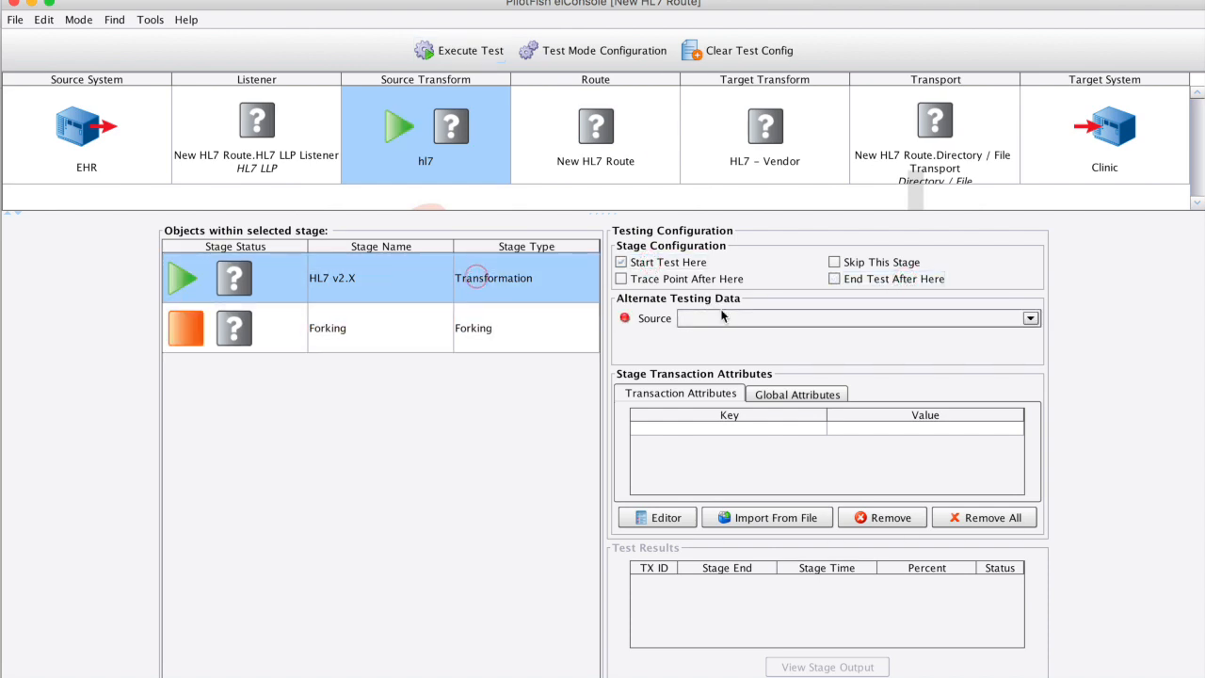
{"action": "left_click", "coordinate": [1030, 316]}
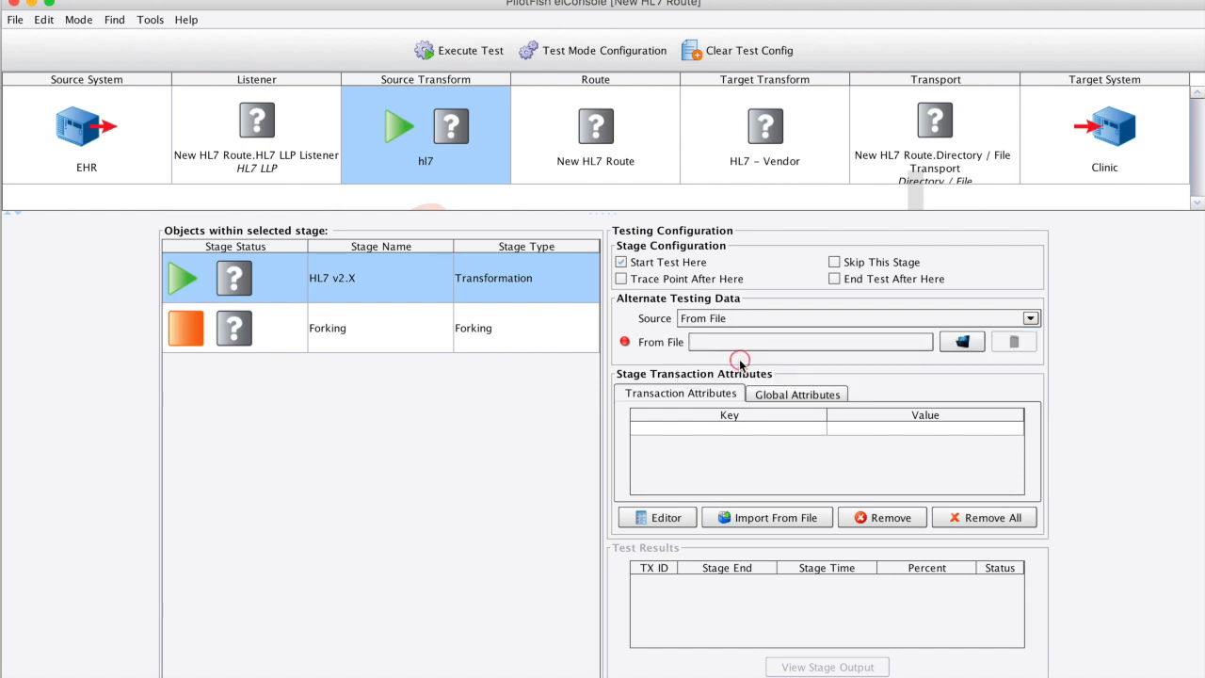
{"action": "left_click", "coordinate": [962, 340]}
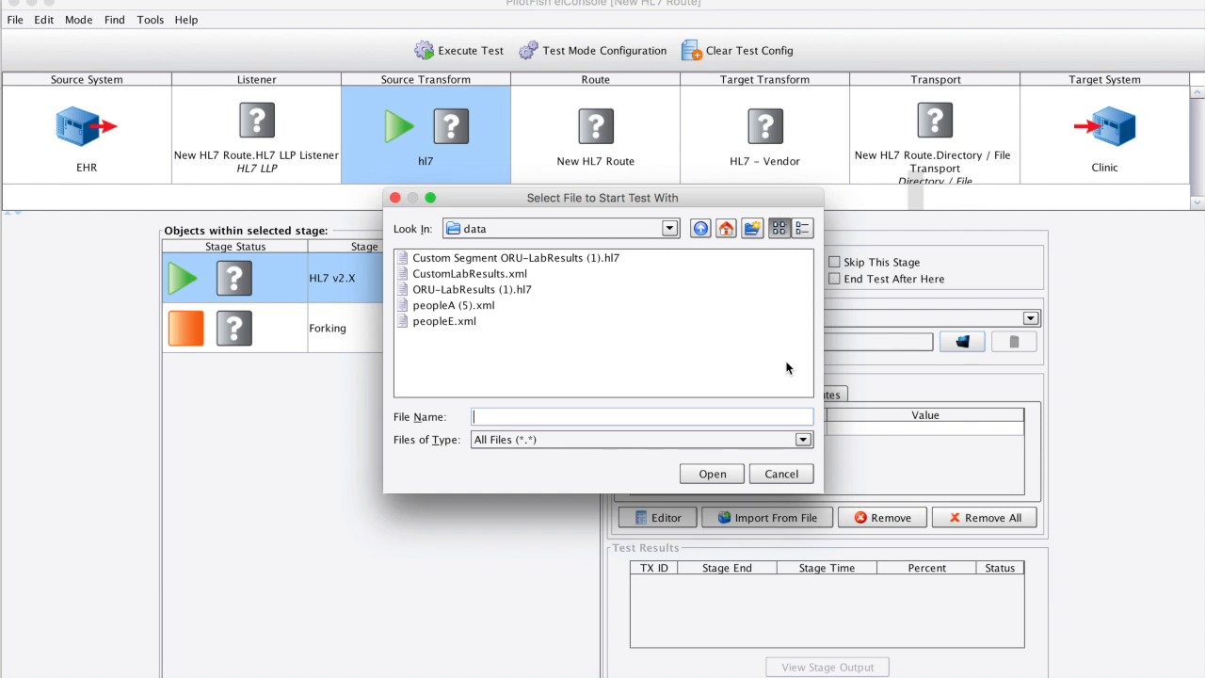
{"action": "left_click", "coordinate": [516, 256]}
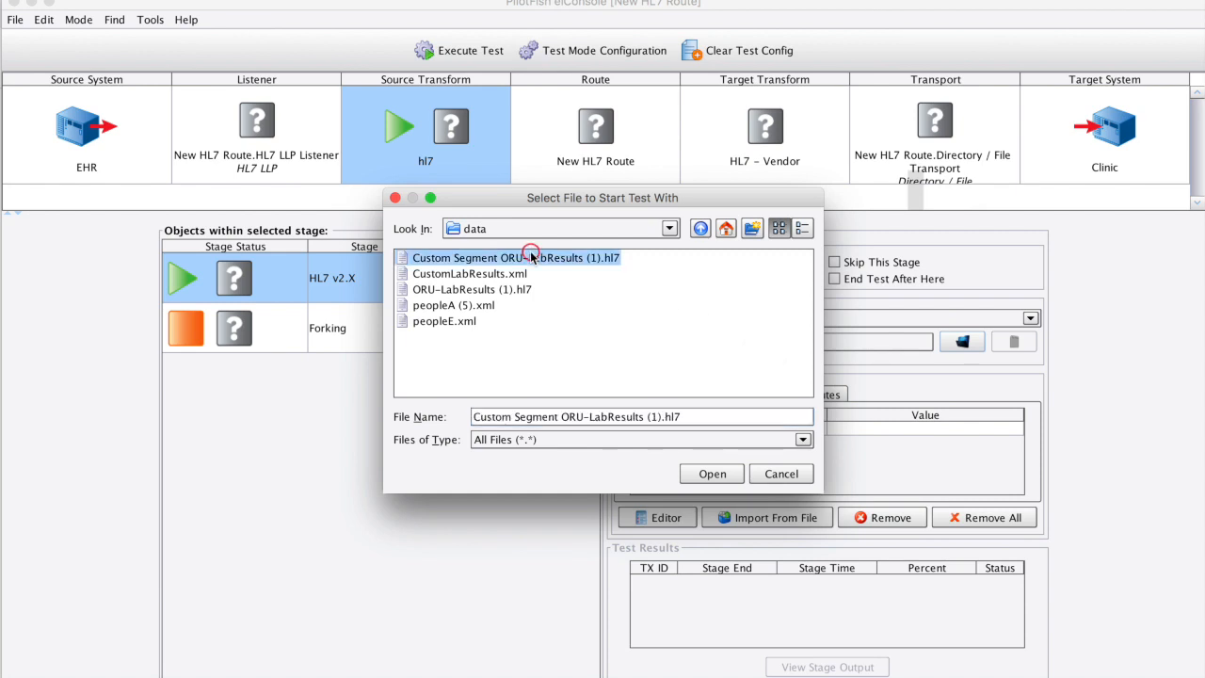
{"action": "left_click", "coordinate": [712, 474]}
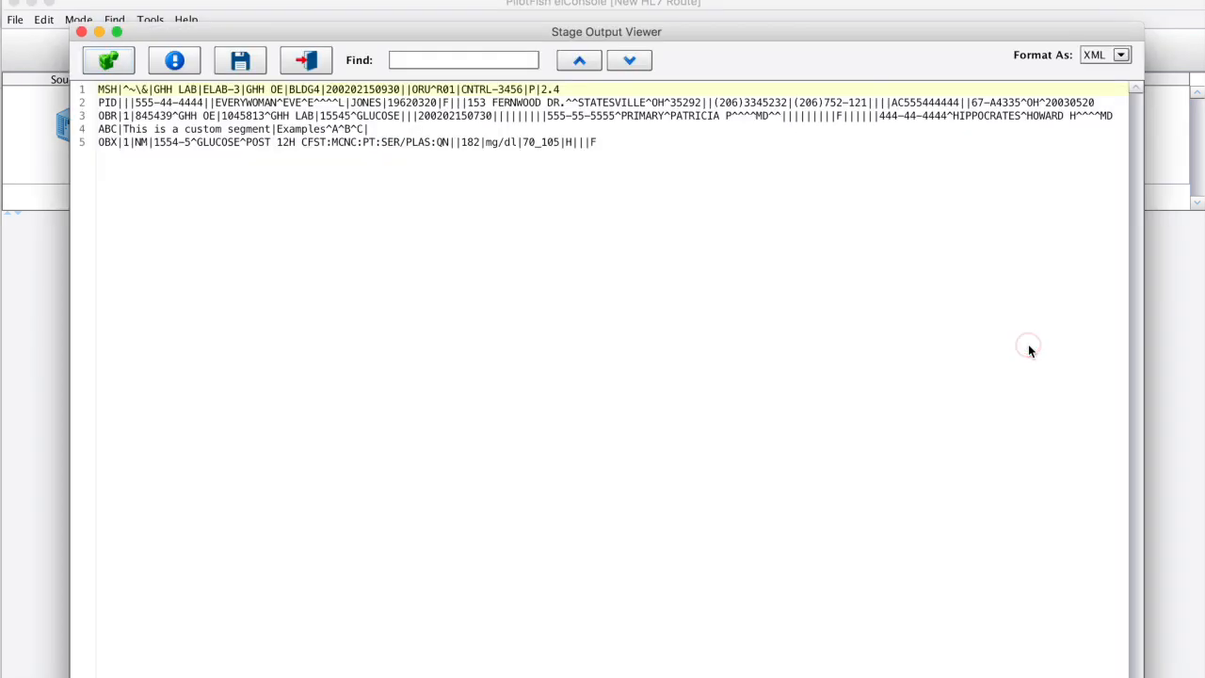
{"action": "mouse_move", "coordinate": [1031, 352]}
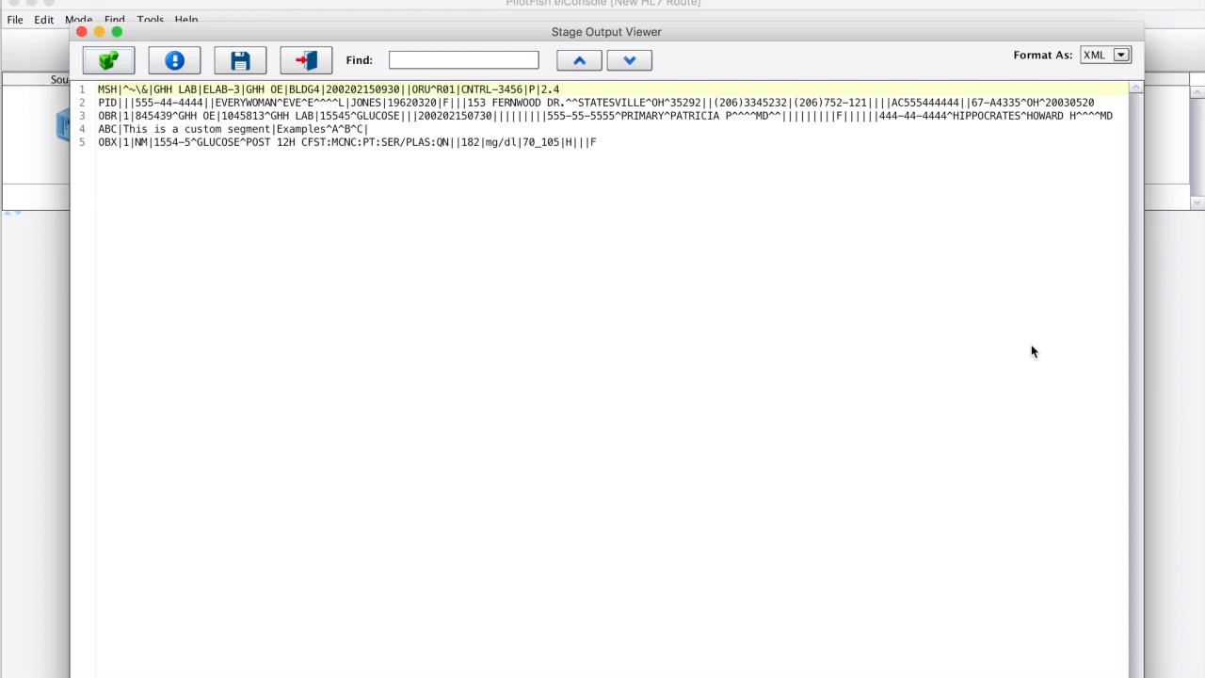
{"action": "mouse_move", "coordinate": [622, 199]}
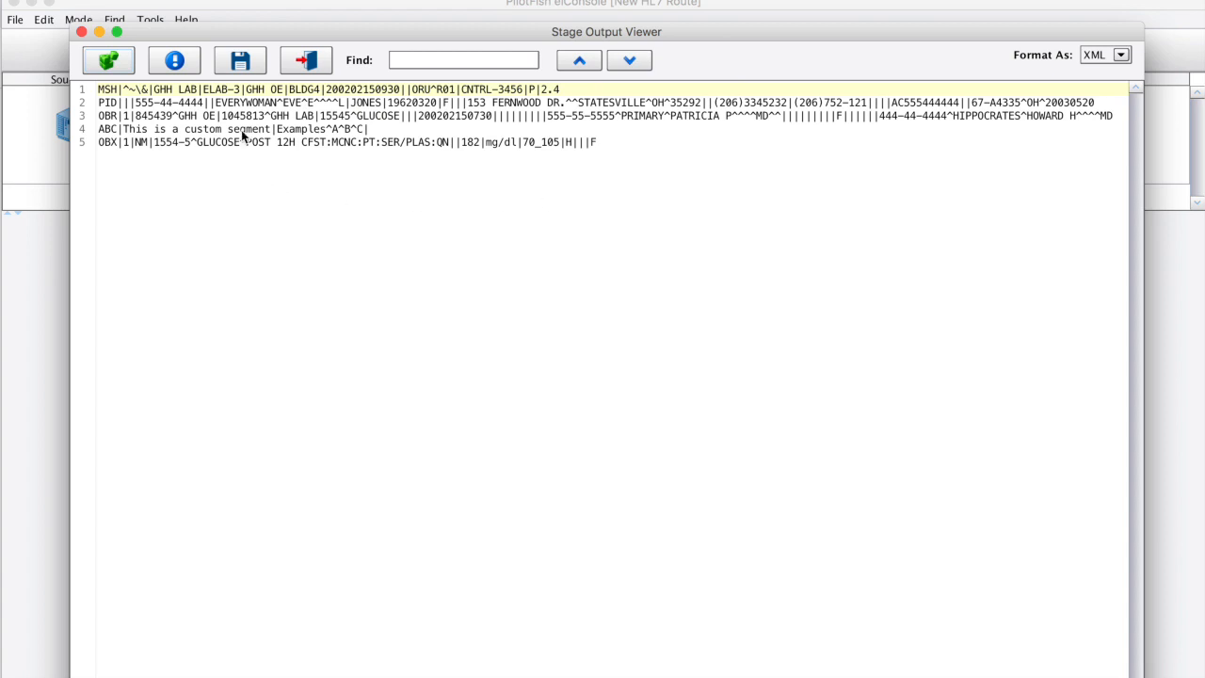
{"action": "mouse_move", "coordinate": [115, 128]}
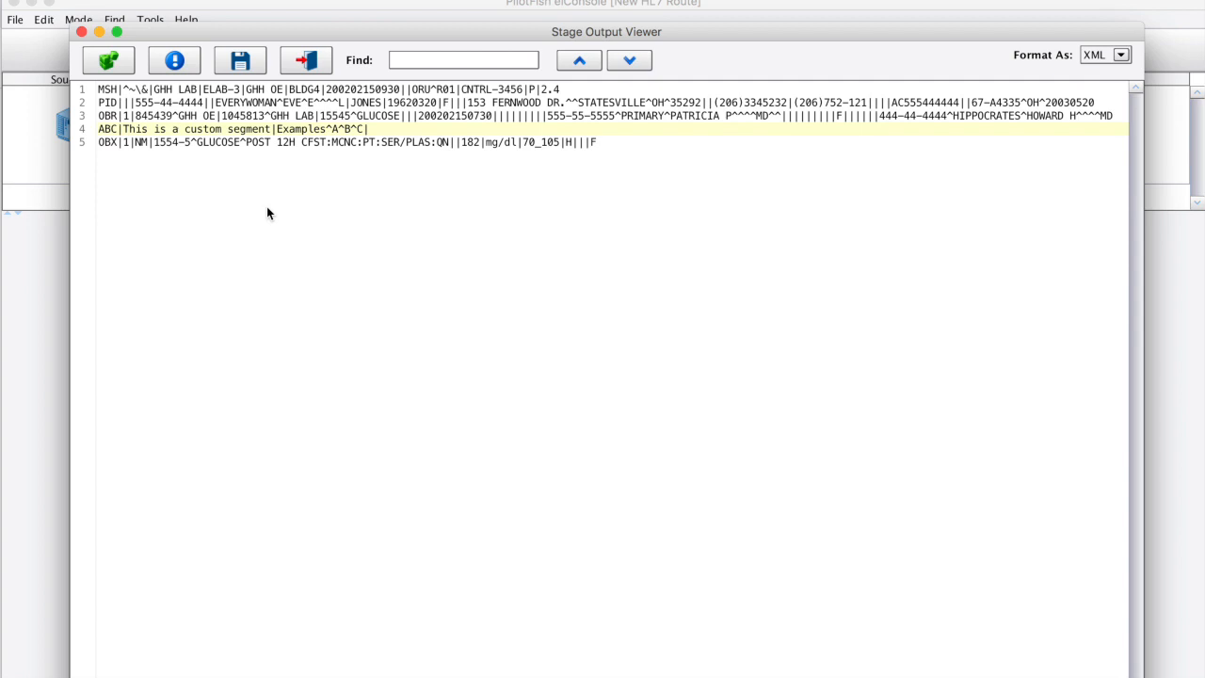
Display the custom-segment lab results as the transformer's XML output and review it
{"action": "left_click", "coordinate": [107, 59]}
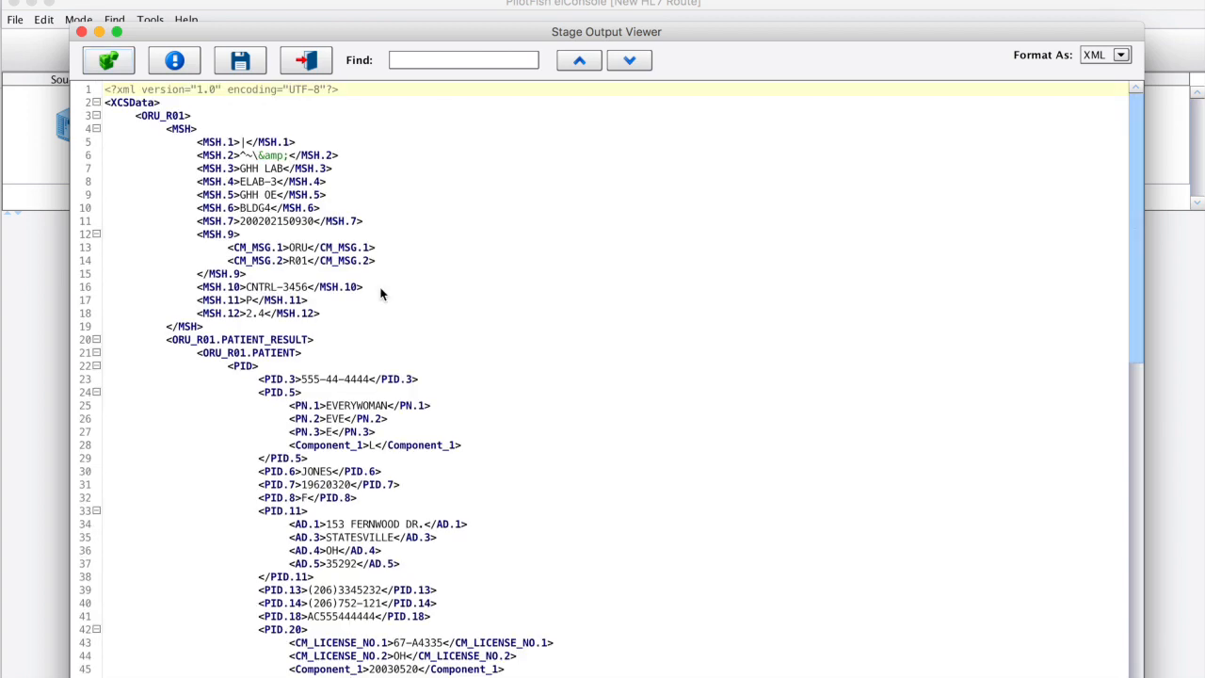
{"action": "scroll", "scroll_direction": "down", "scroll_amount": 3}
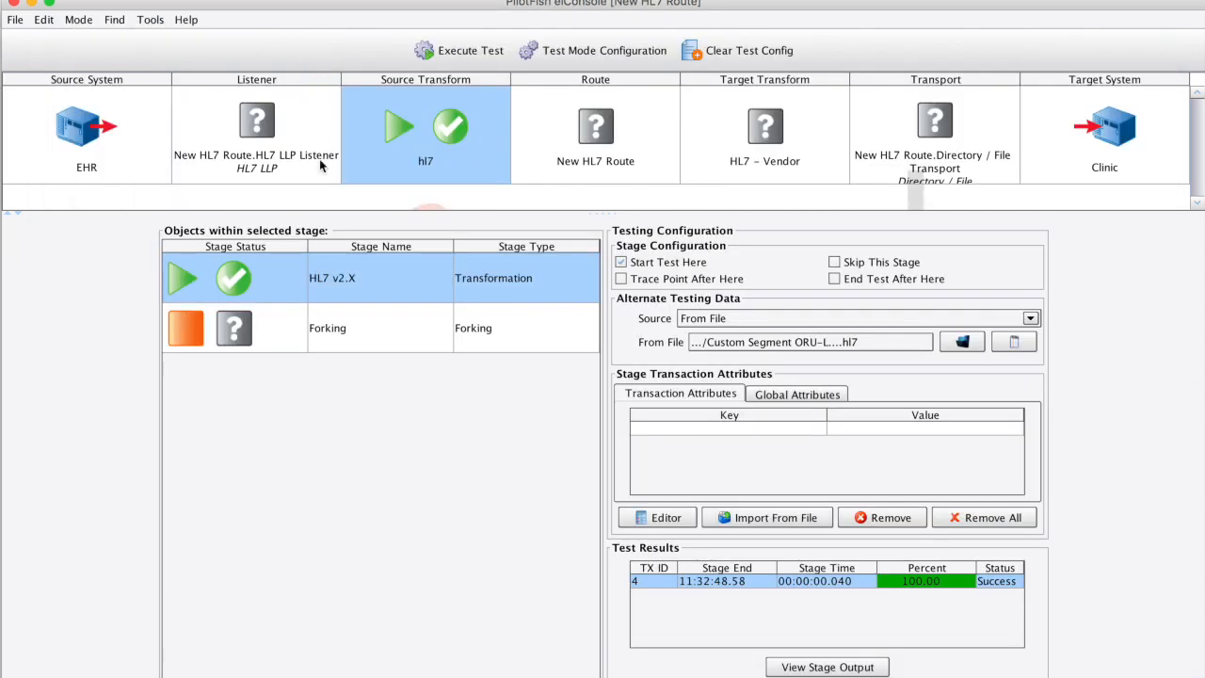
{"action": "mouse_move", "coordinate": [305, 237]}
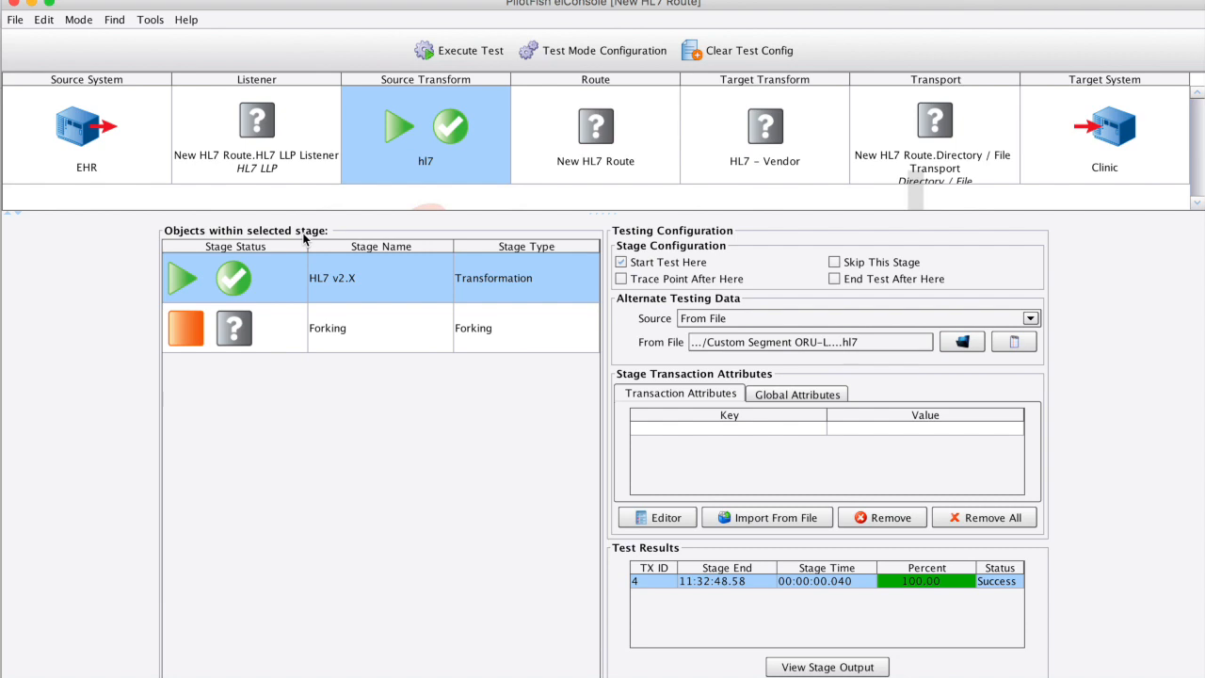
{"action": "mouse_move", "coordinate": [972, 378]}
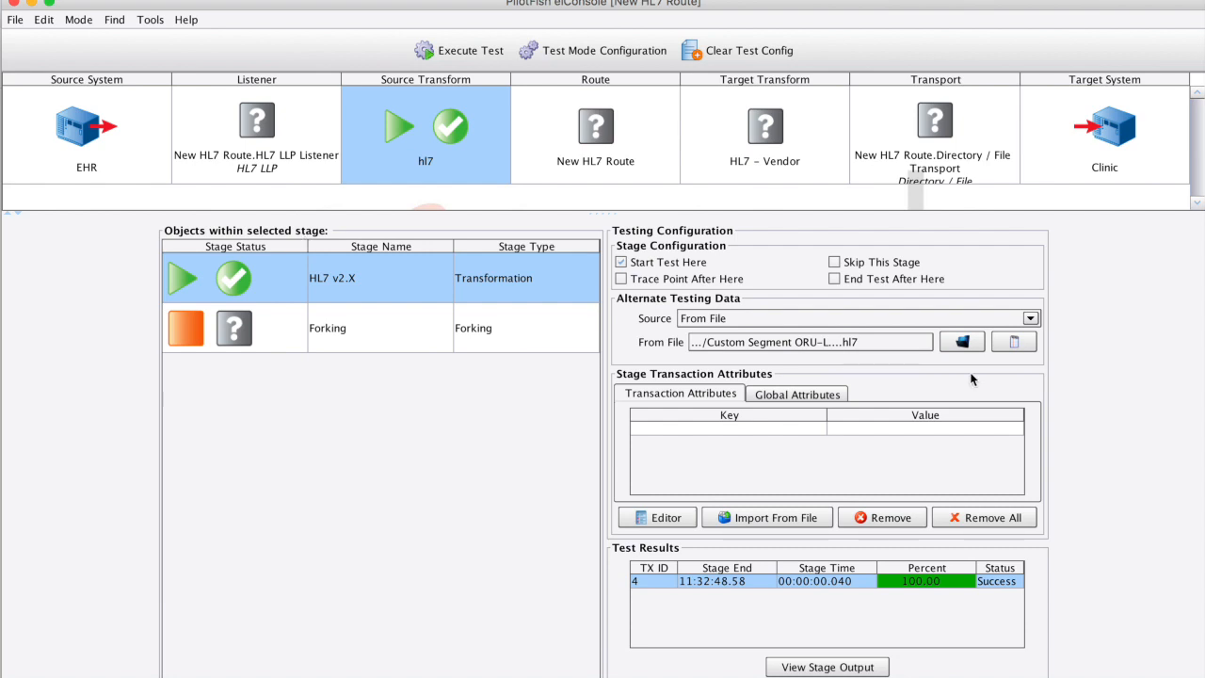
Load 'Altered Segment ORU-LabResults (1).hl7', execute the test and view its stage output
{"action": "left_click", "coordinate": [962, 341]}
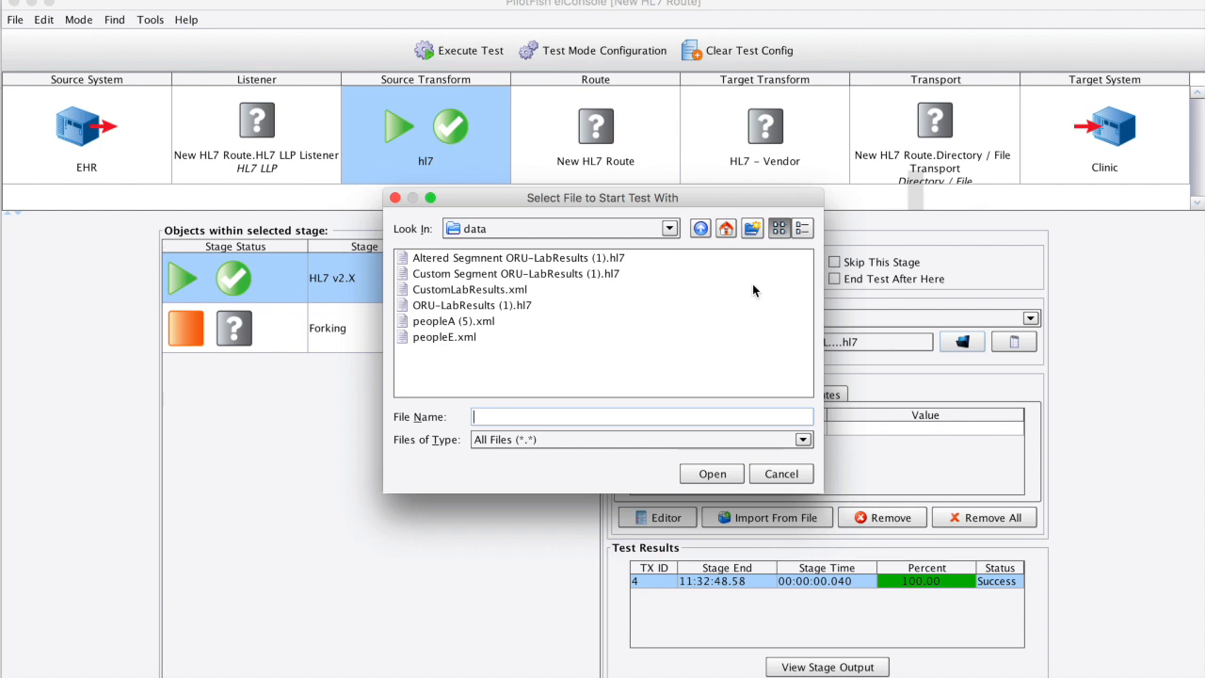
{"action": "left_click", "coordinate": [516, 256]}
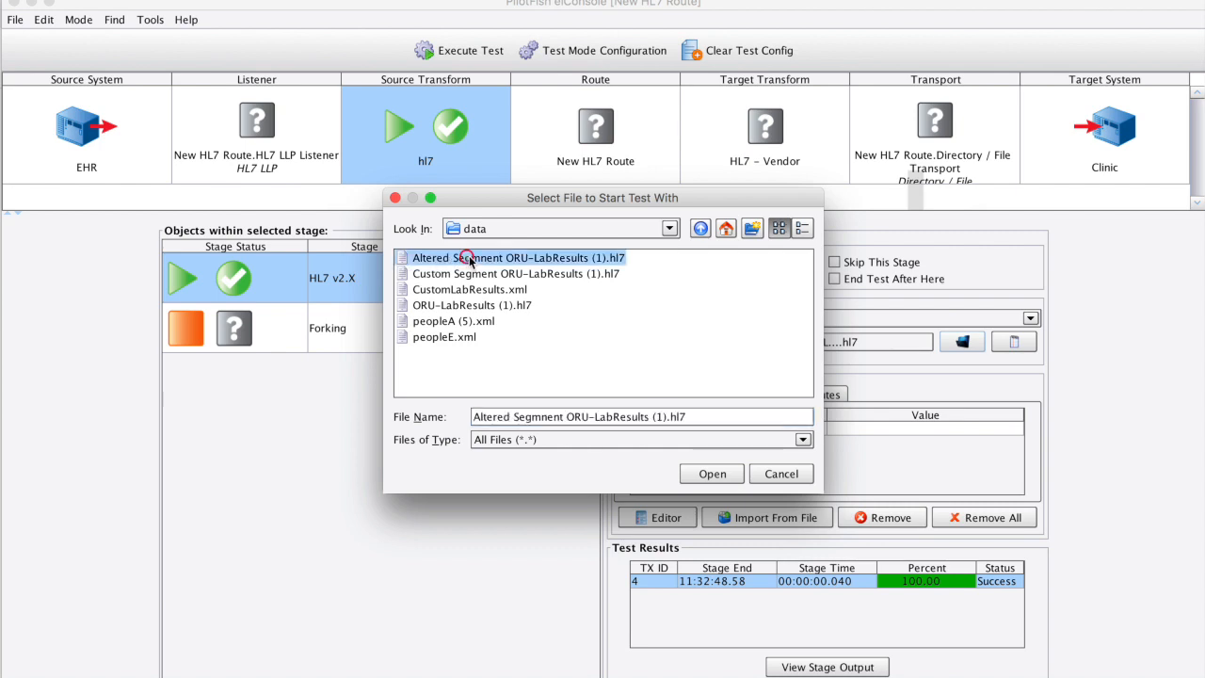
{"action": "left_click", "coordinate": [711, 475]}
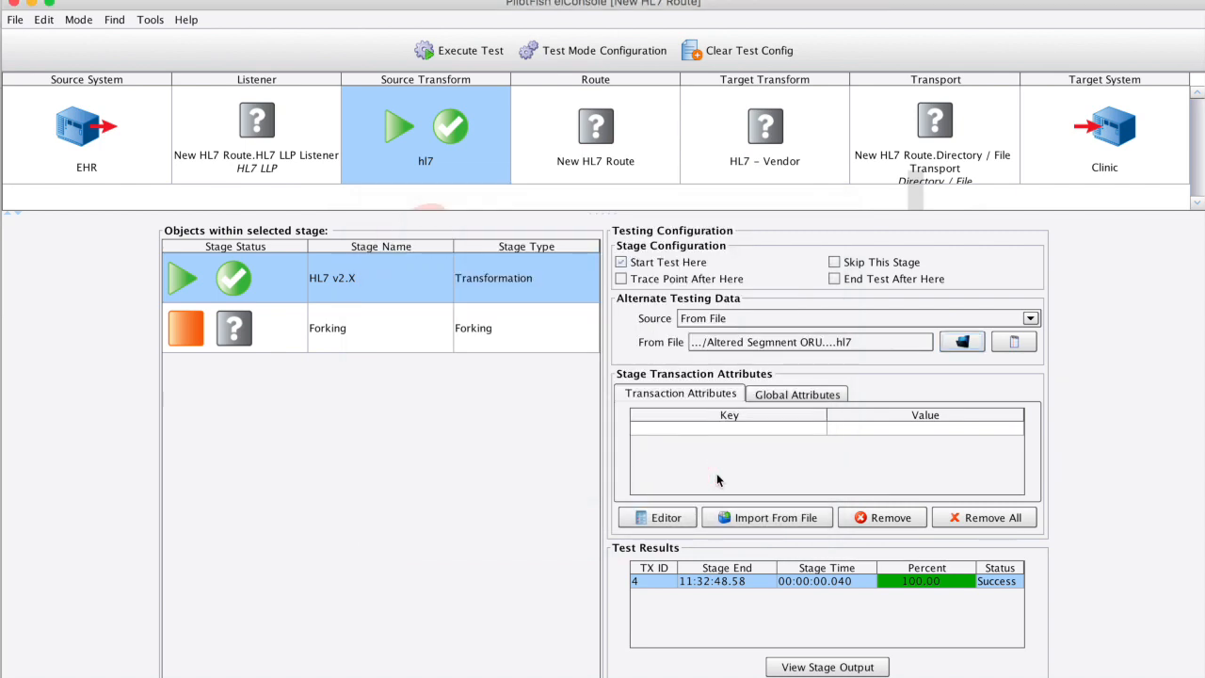
{"action": "left_click", "coordinate": [460, 49]}
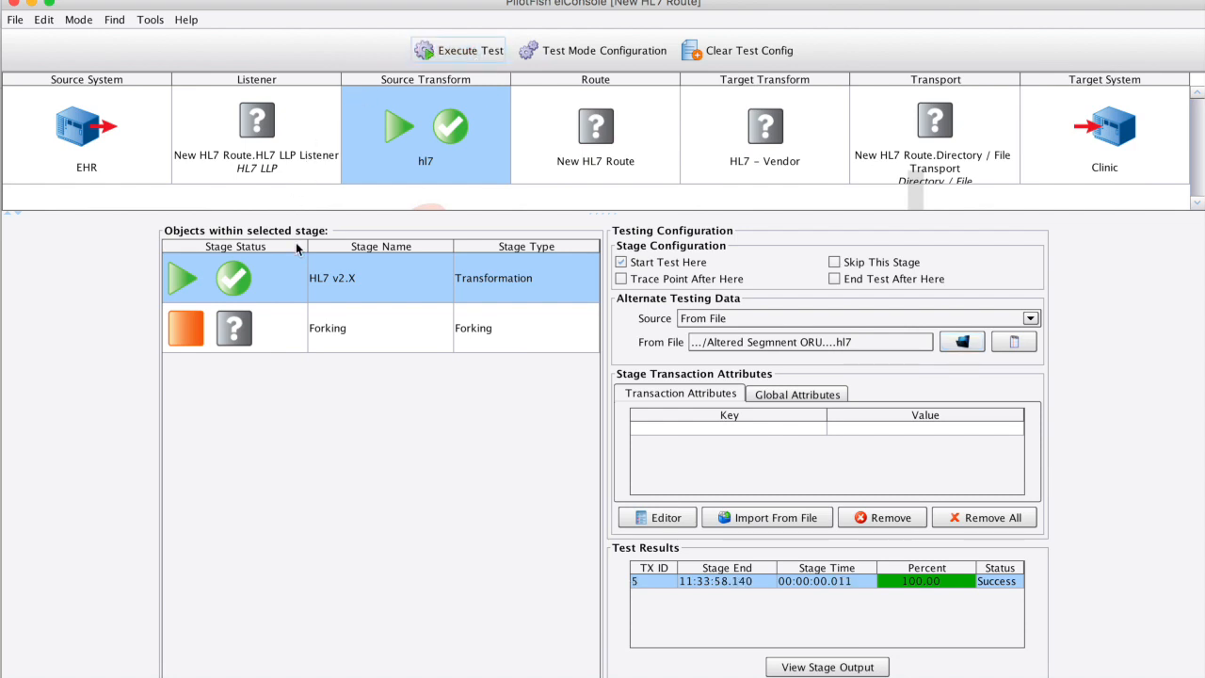
{"action": "left_click", "coordinate": [827, 667]}
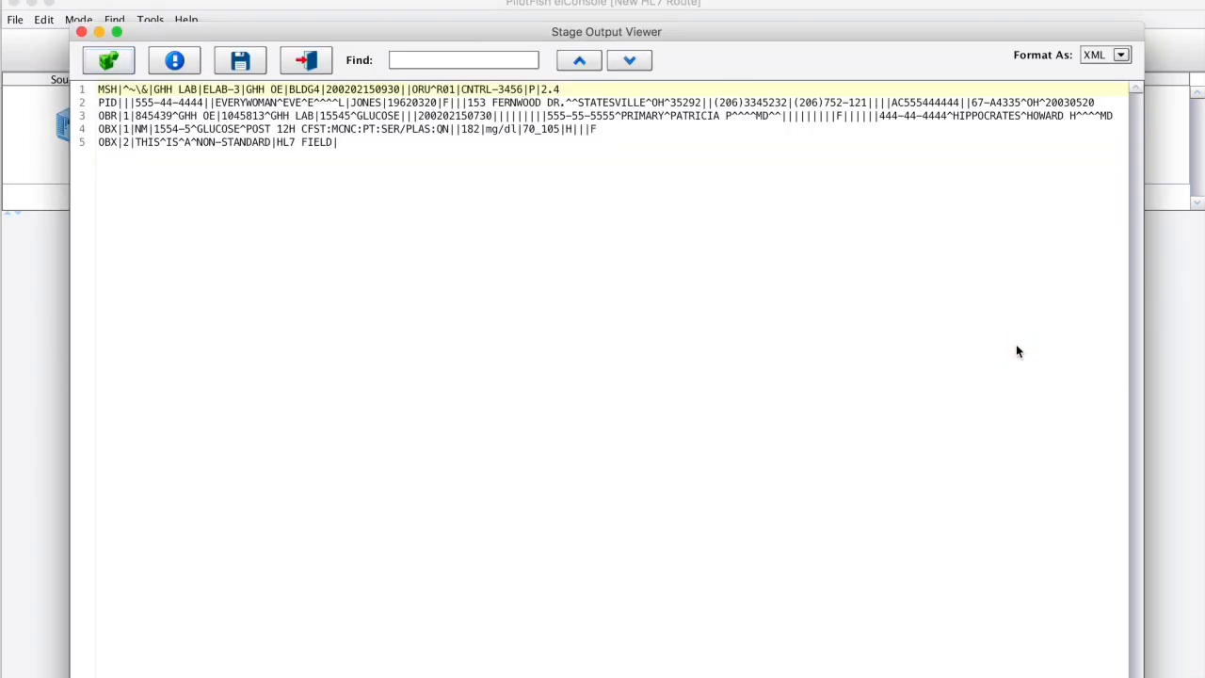
{"action": "mouse_move", "coordinate": [946, 324]}
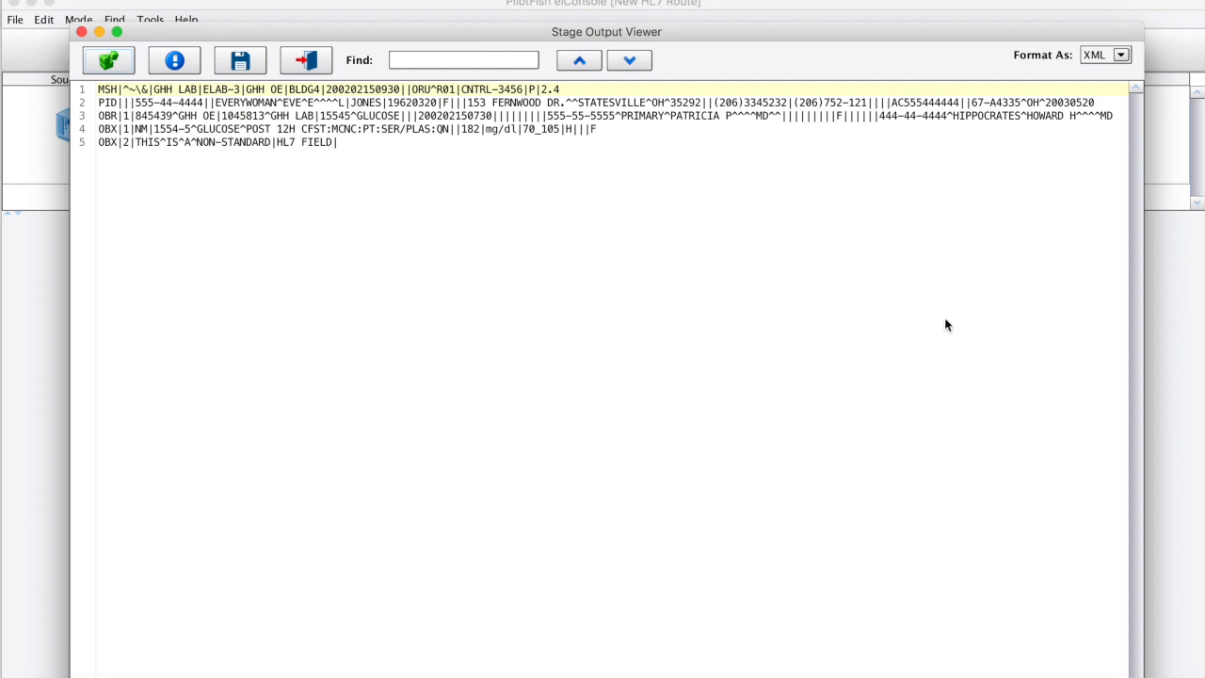
{"action": "mouse_move", "coordinate": [254, 139]}
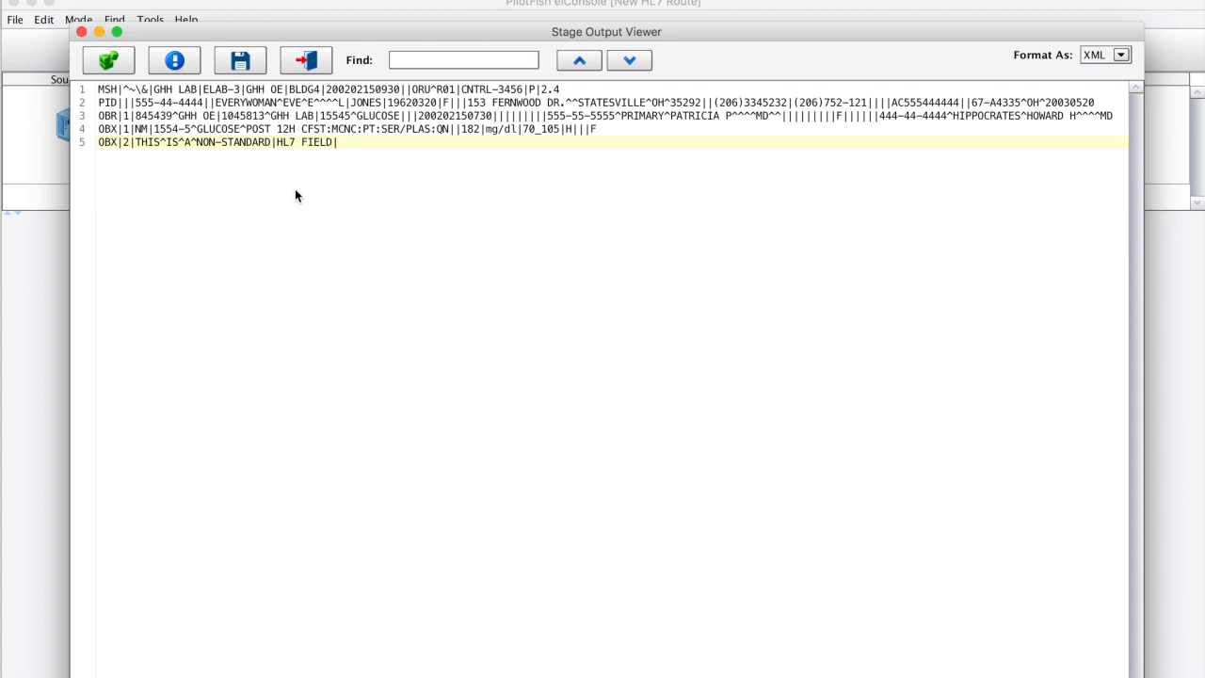
{"action": "mouse_move", "coordinate": [318, 172]}
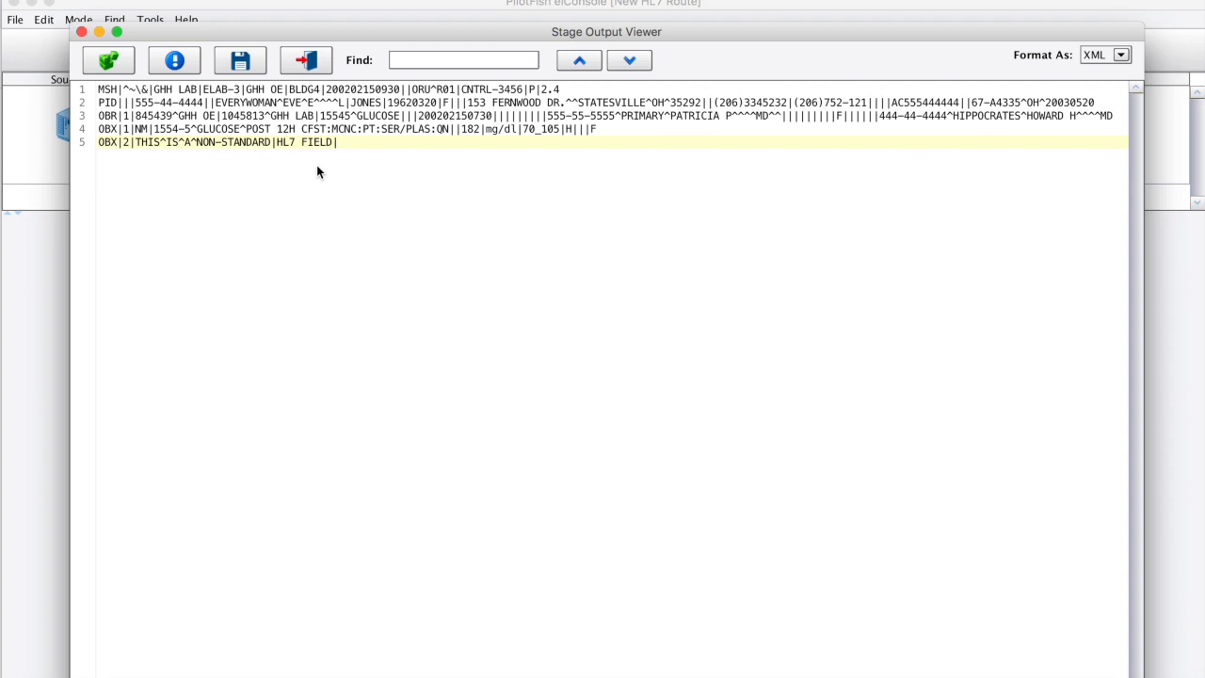
{"action": "mouse_move", "coordinate": [237, 149]}
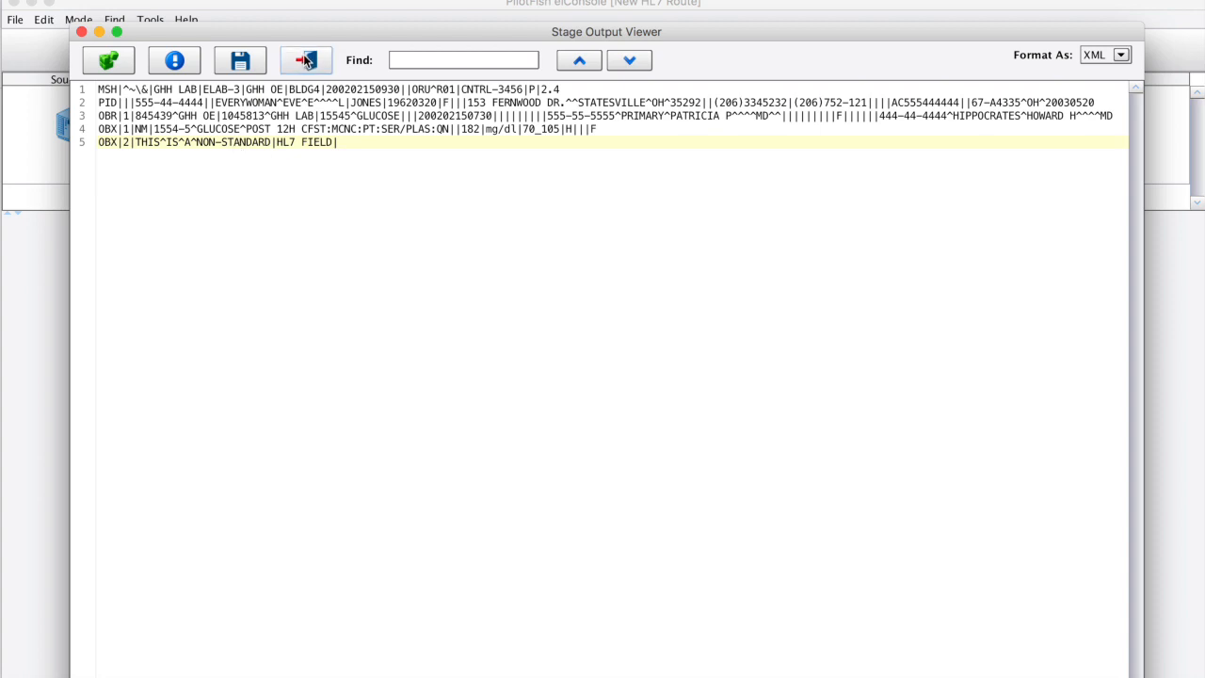
Format the output as XML and highlight the parsed non-standard second OBX segment
{"action": "left_click", "coordinate": [305, 59]}
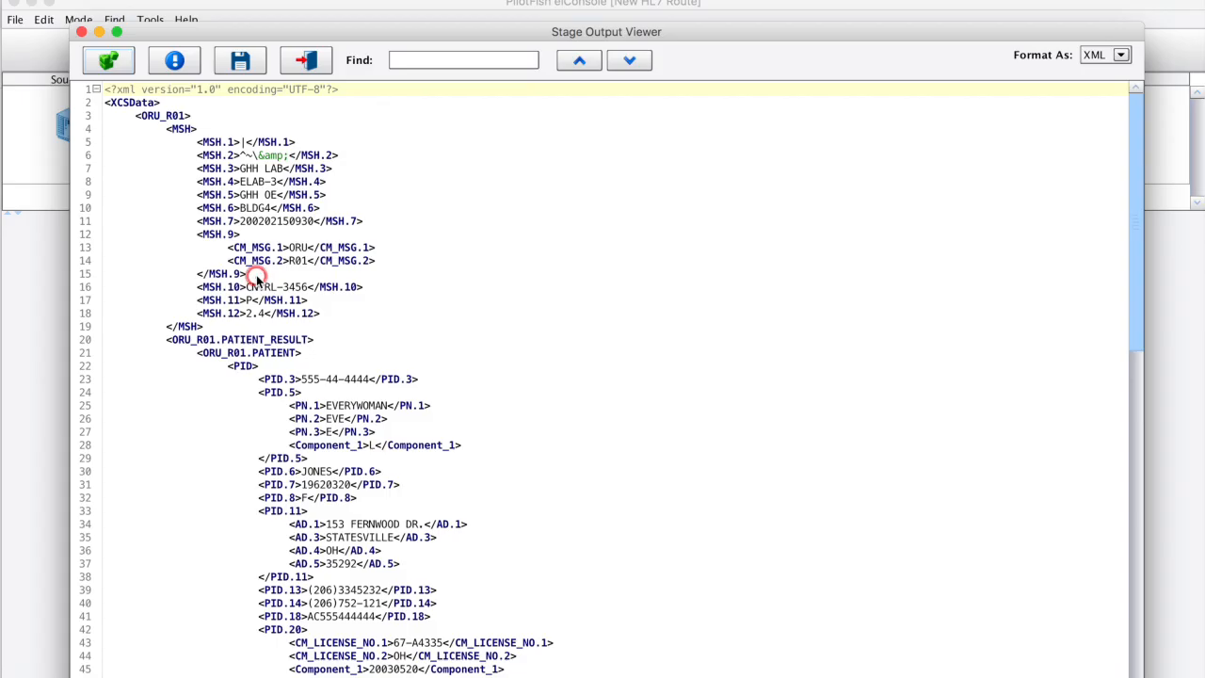
{"action": "scroll", "scroll_direction": "down", "scroll_amount": 3}
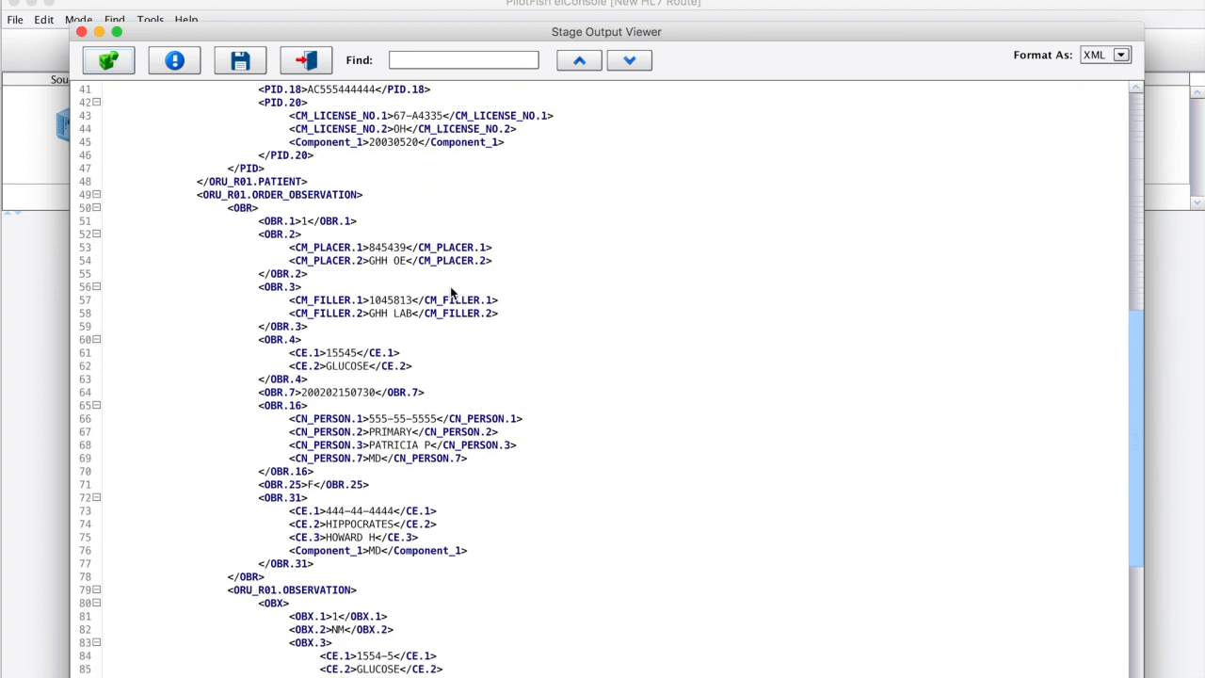
{"action": "scroll", "scroll_direction": "down", "scroll_amount": 3}
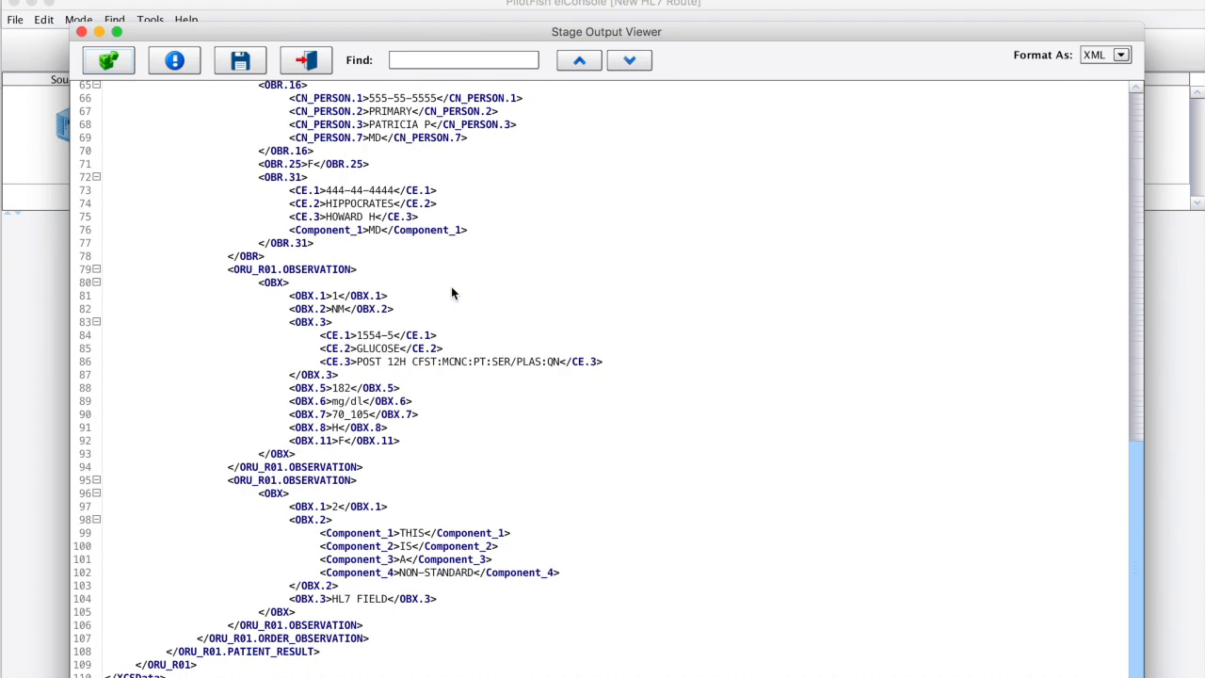
{"action": "mouse_move", "coordinate": [636, 482]}
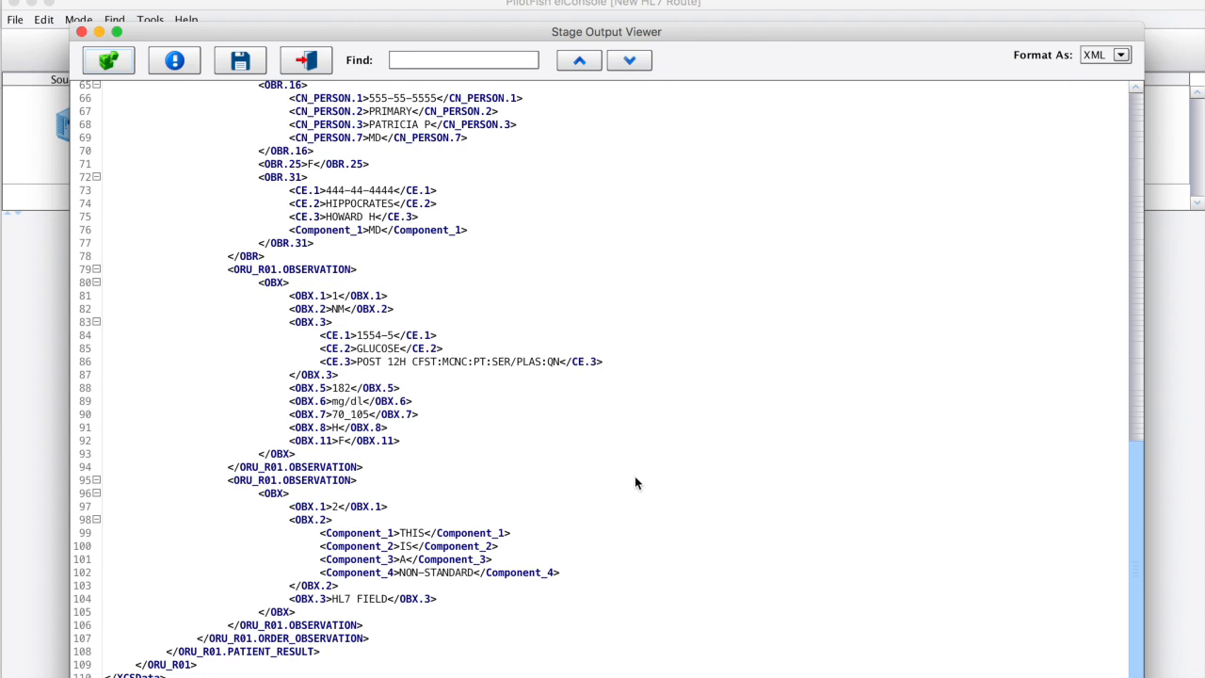
{"action": "mouse_move", "coordinate": [631, 470]}
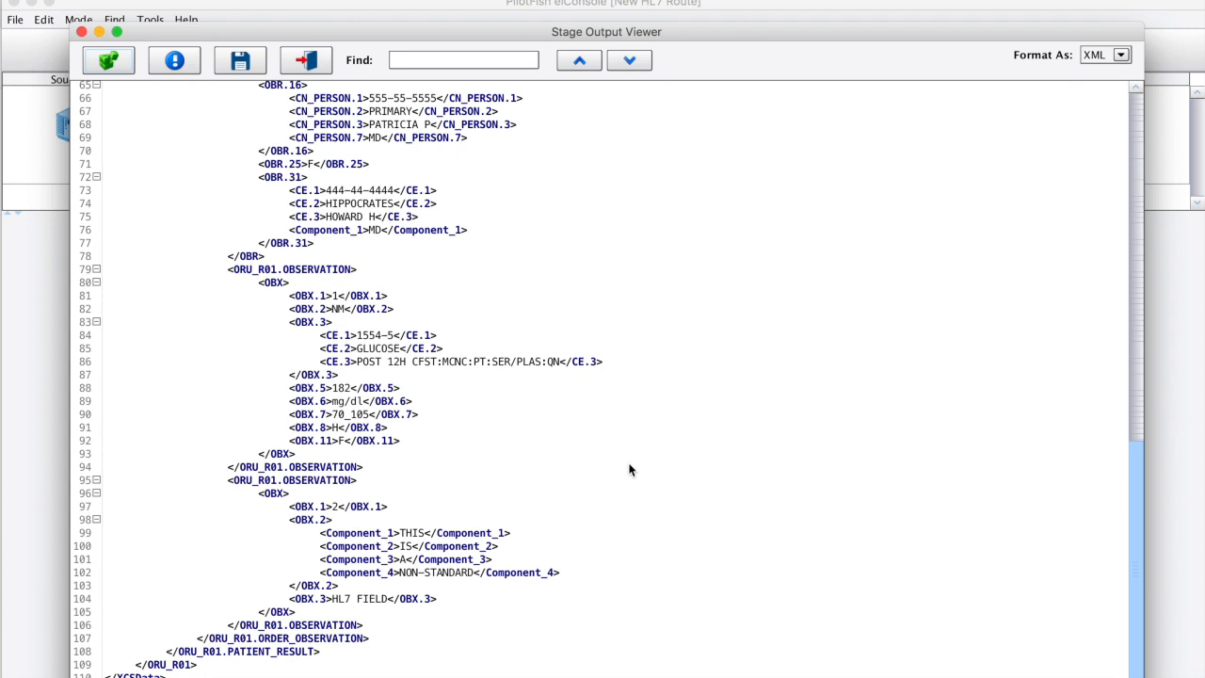
{"action": "mouse_move", "coordinate": [625, 531]}
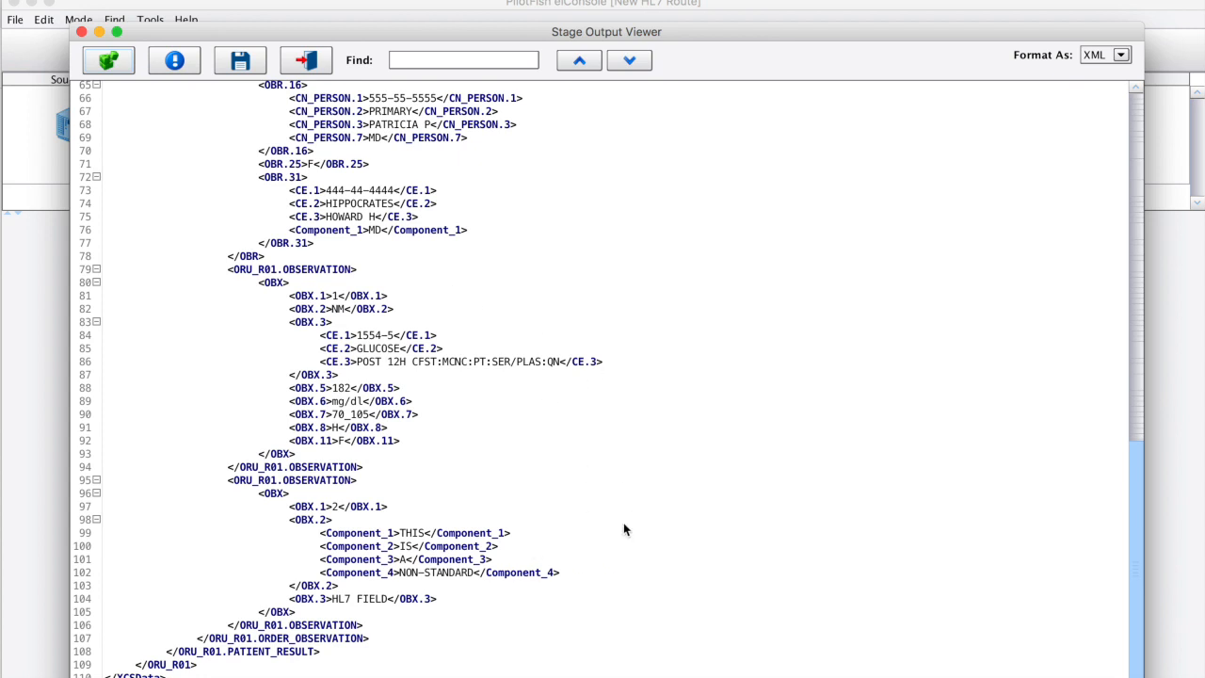
{"action": "left_click_drag", "start_coordinate": [388, 506], "coordinate": [273, 610]}
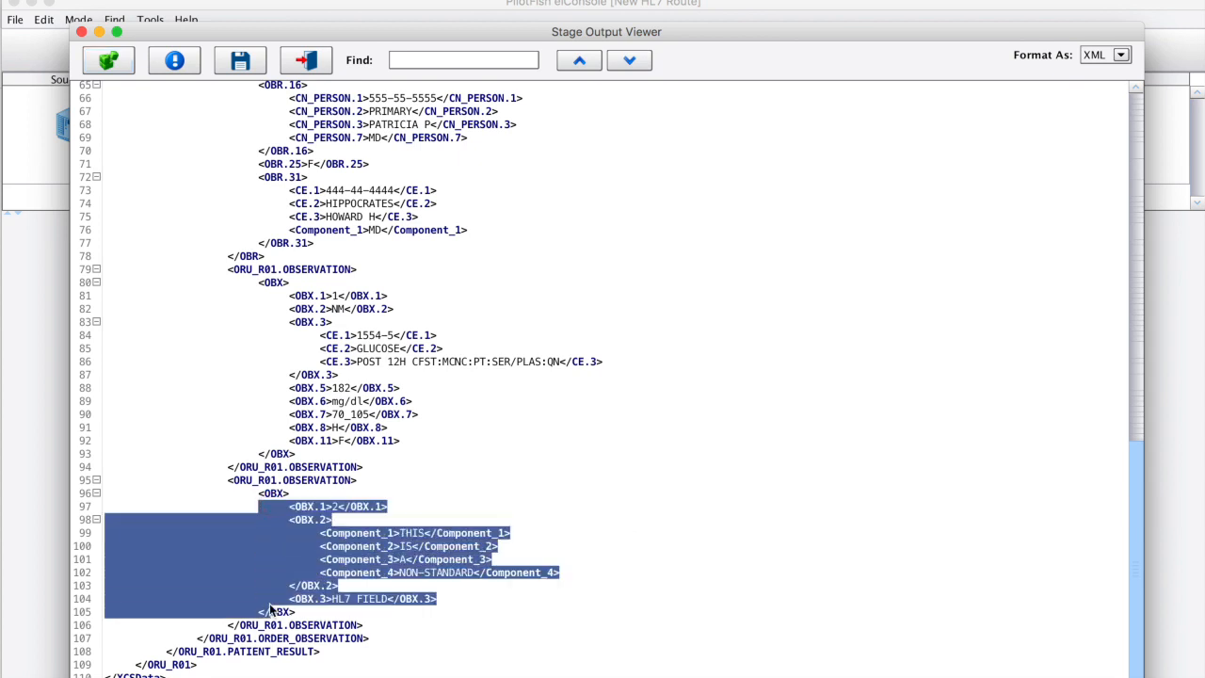
{"action": "mouse_move", "coordinate": [388, 305]}
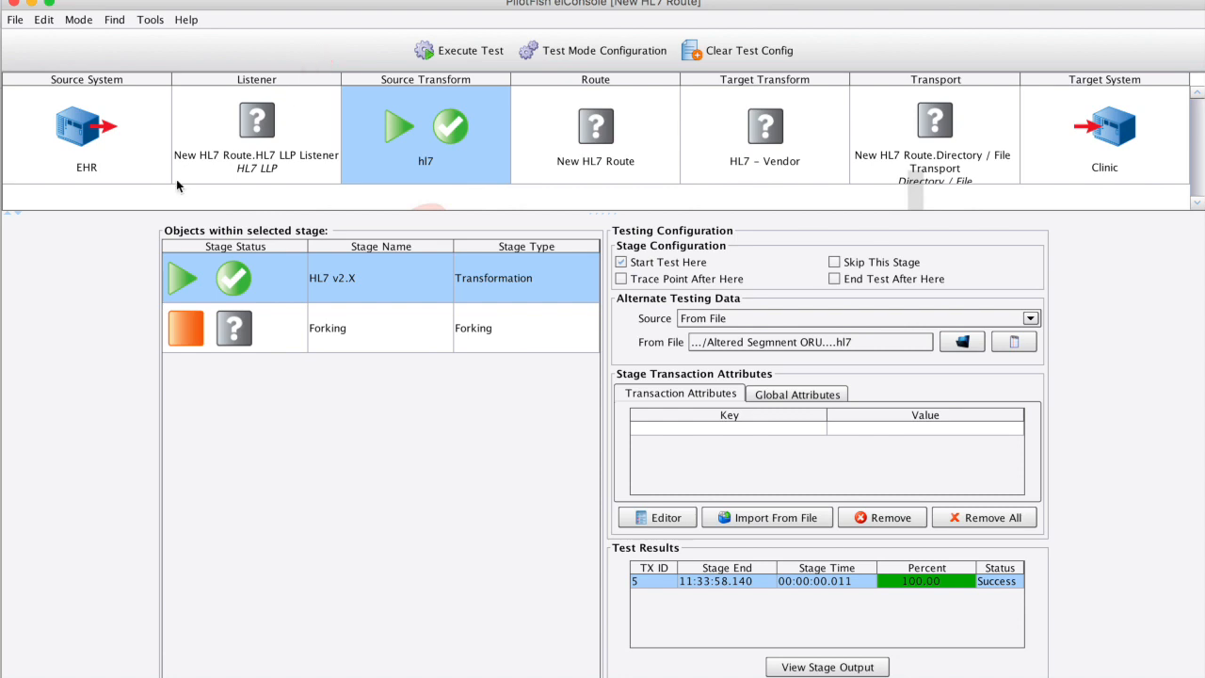
{"action": "mouse_move", "coordinate": [105, 260]}
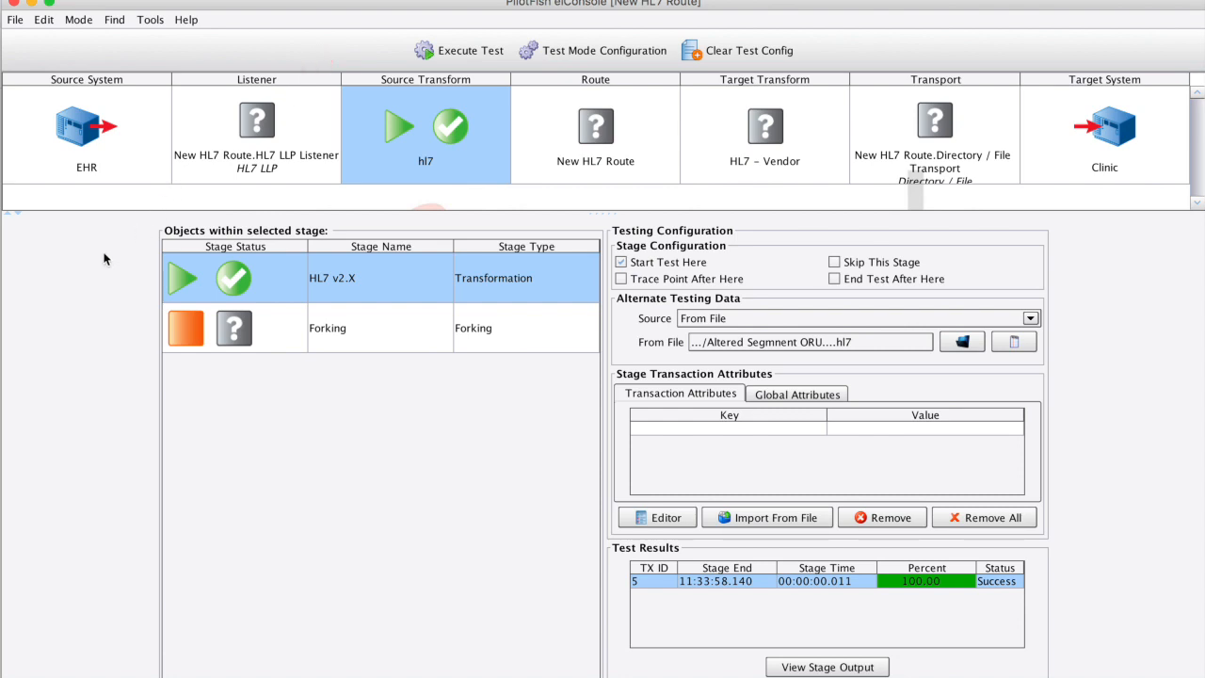